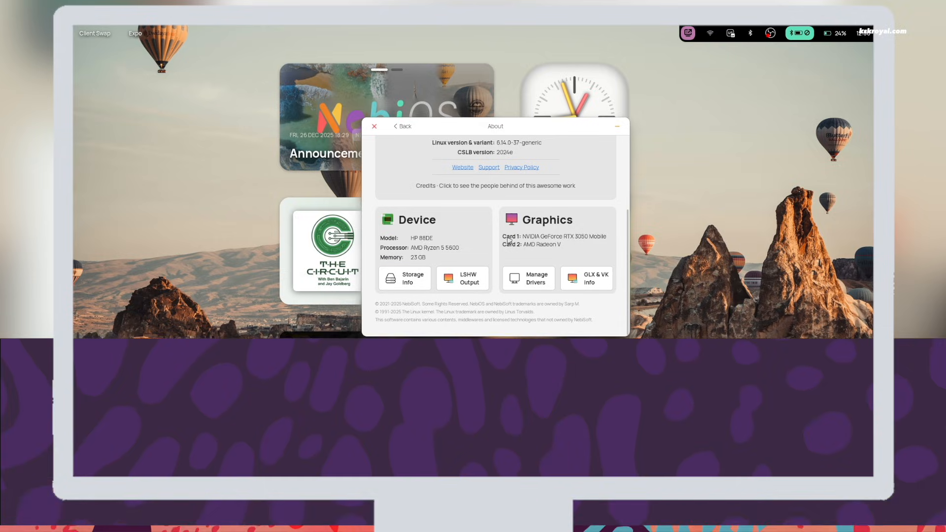
- Show the audio input and output devices, then bring up Control Center's Customisation and Easy Access
left_click(374, 126)
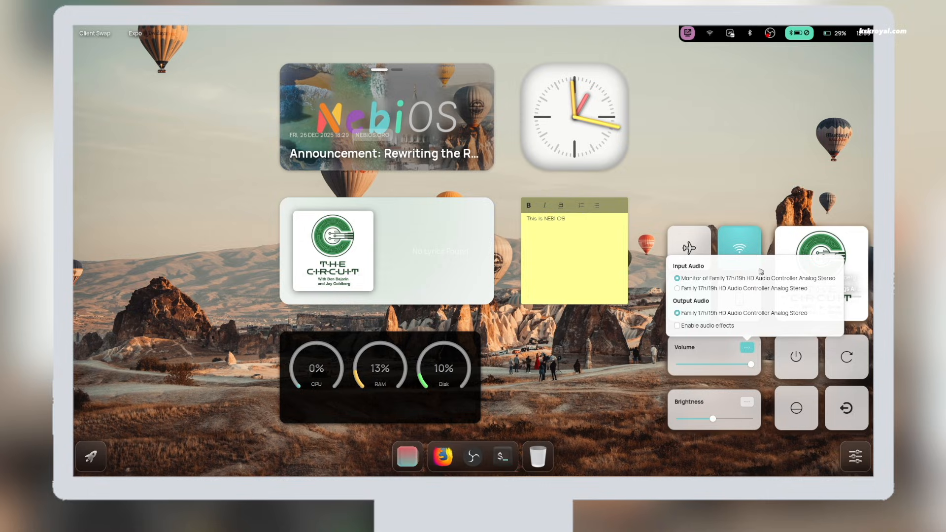
mouse_move(685, 374)
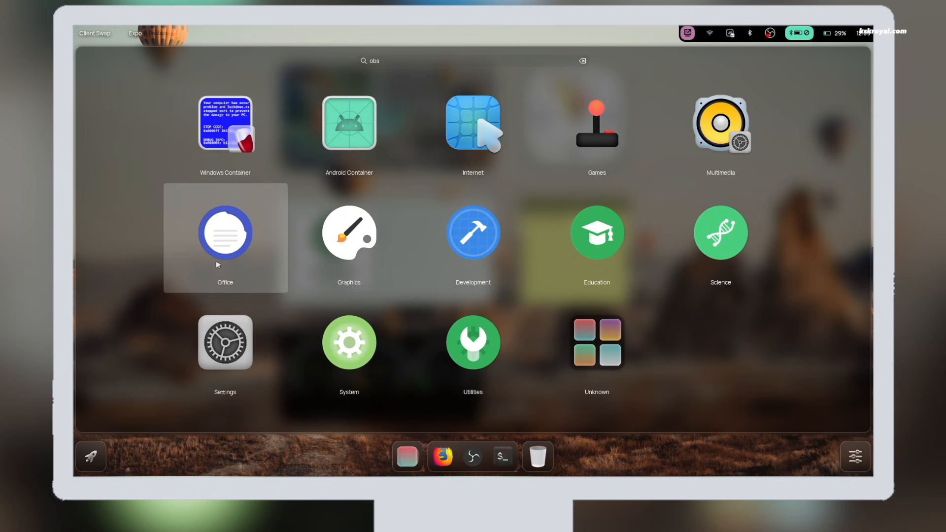
left_click(225, 233)
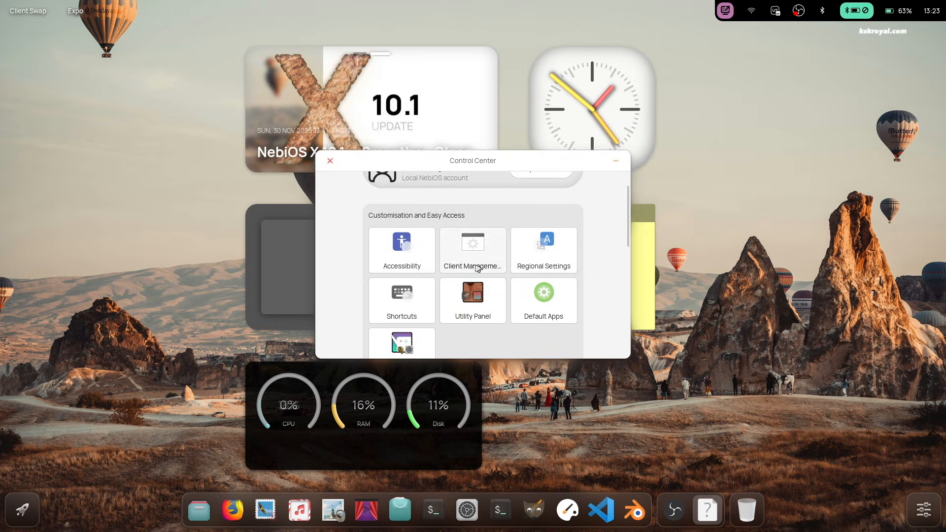
- Dismiss the Files version 46.4 details and return to Control Center's local account view
scroll("down", 3)
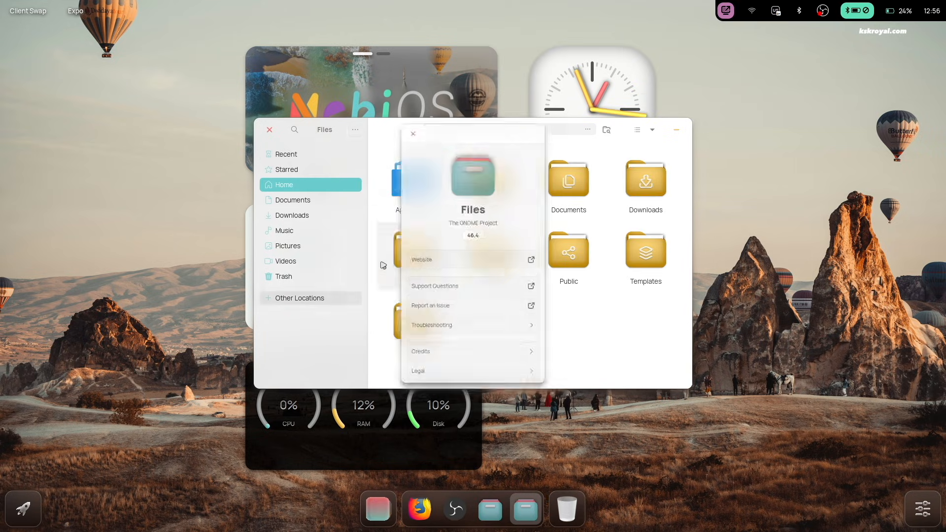
left_click(472, 235)
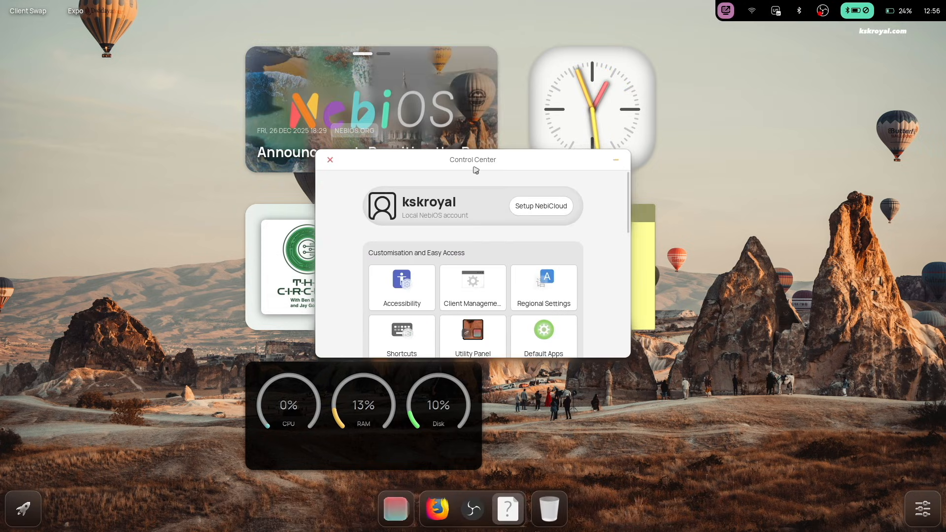
- Close Control Center, launch Geary Mail from the dock, then switch to Firefox on nebios.org
left_click_drag(473, 160, 369, 124)
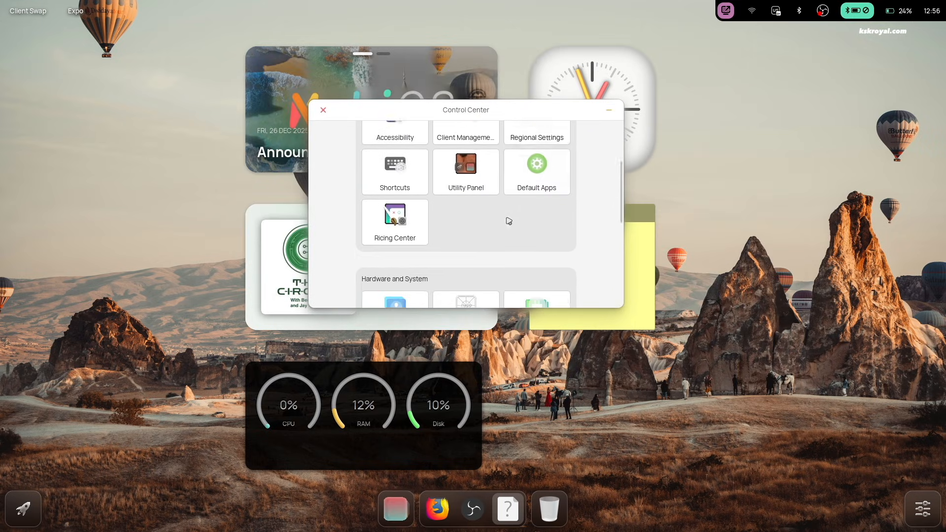
left_click(323, 110)
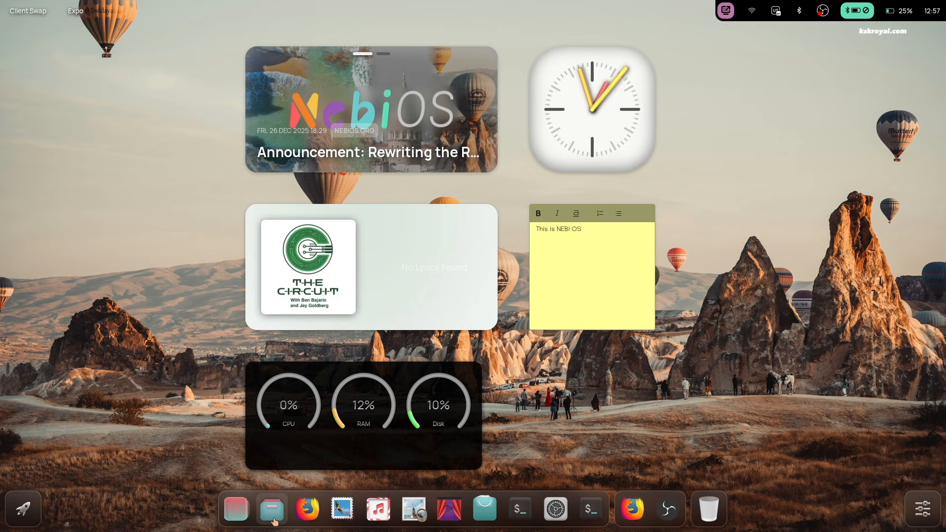
left_click(271, 509)
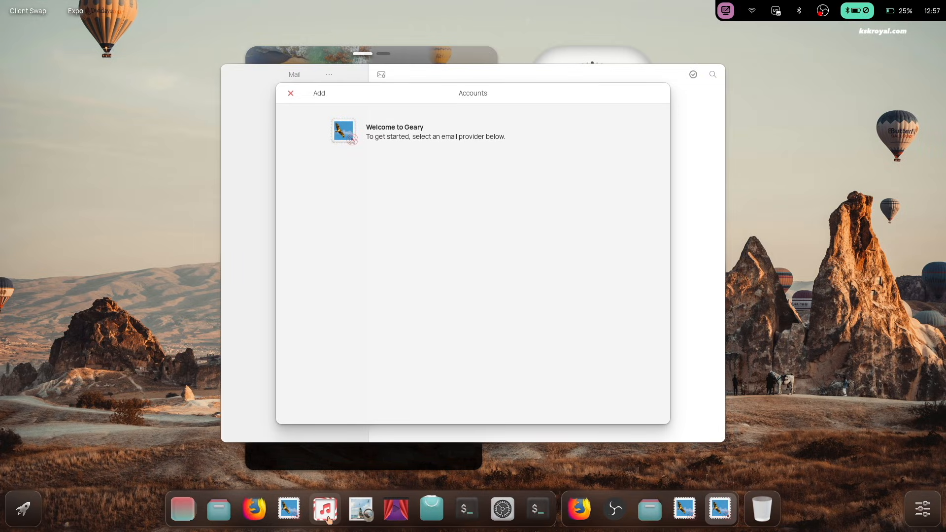
left_click(324, 509)
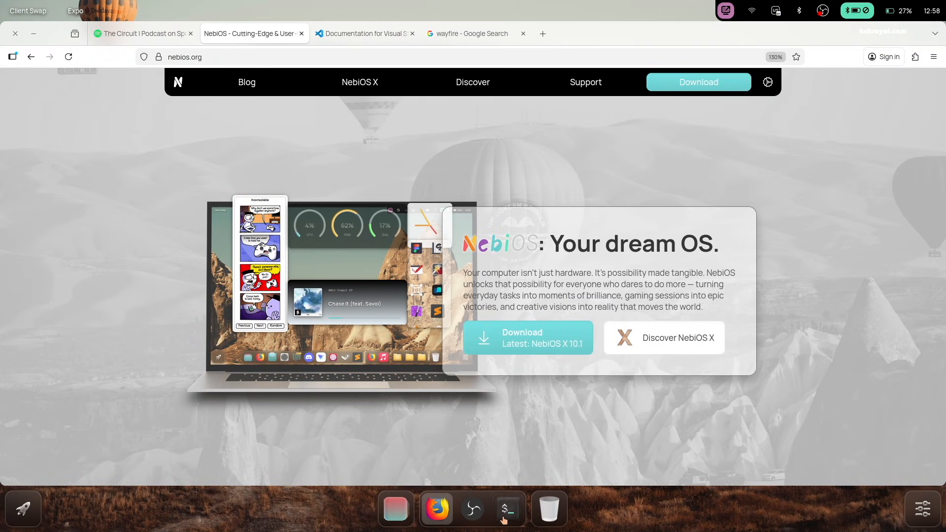
- Turn the Quick Settings Brightness slider up to about half and close the panel
left_click(507, 508)
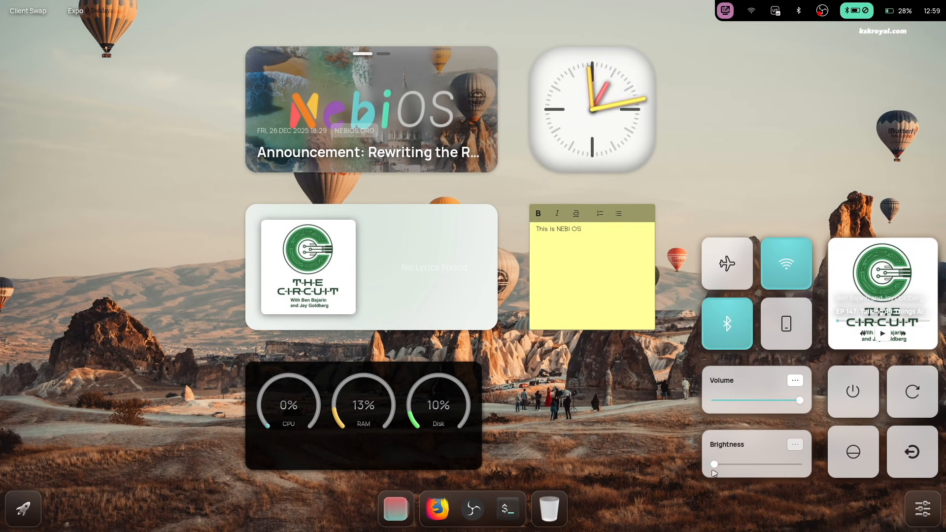
left_click_drag(715, 463, 756, 463)
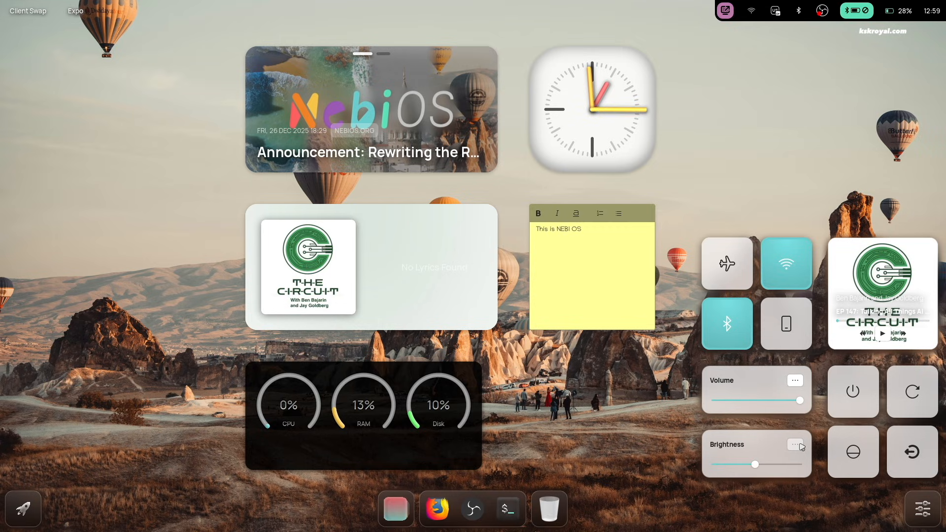
left_click(794, 380)
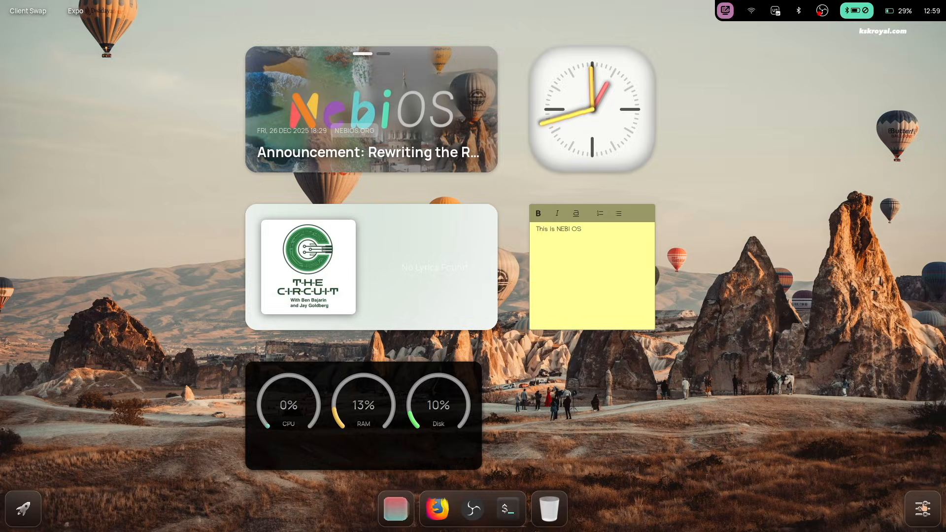
- Browse the launcher's Graphics category, open Blender 4.0's splash, then return to Graphics apps
left_click(22, 507)
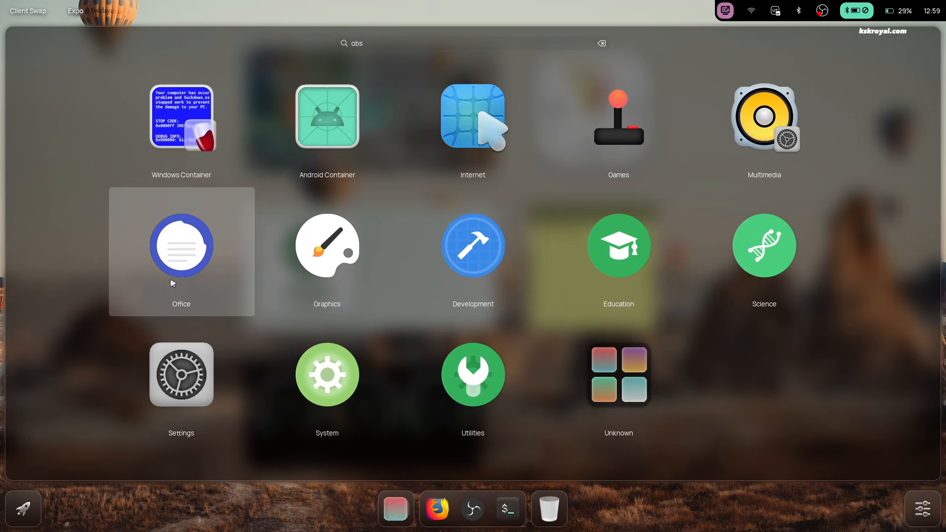
left_click(181, 245)
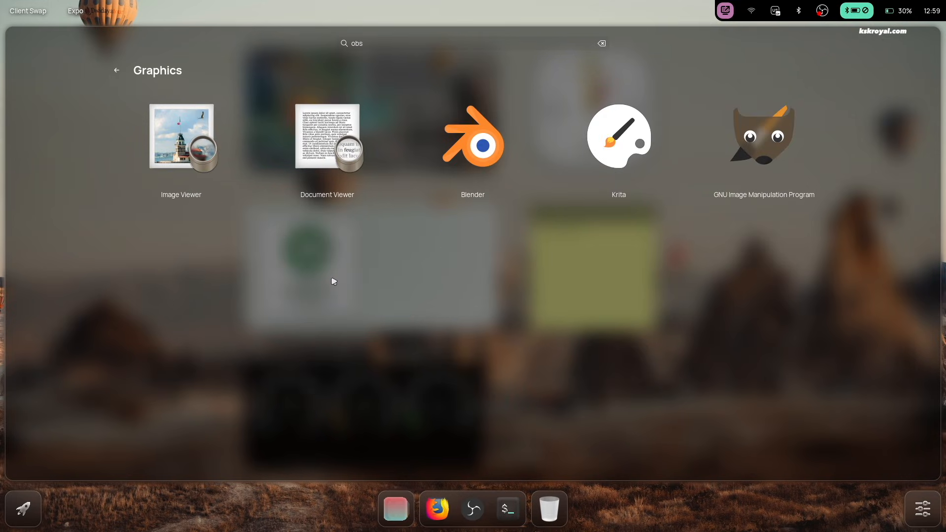
mouse_move(132, 66)
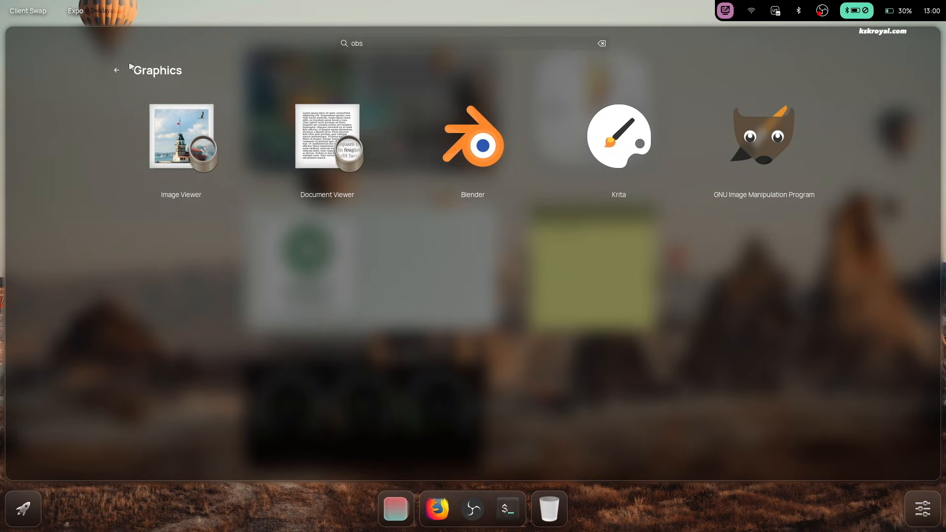
left_click(472, 137)
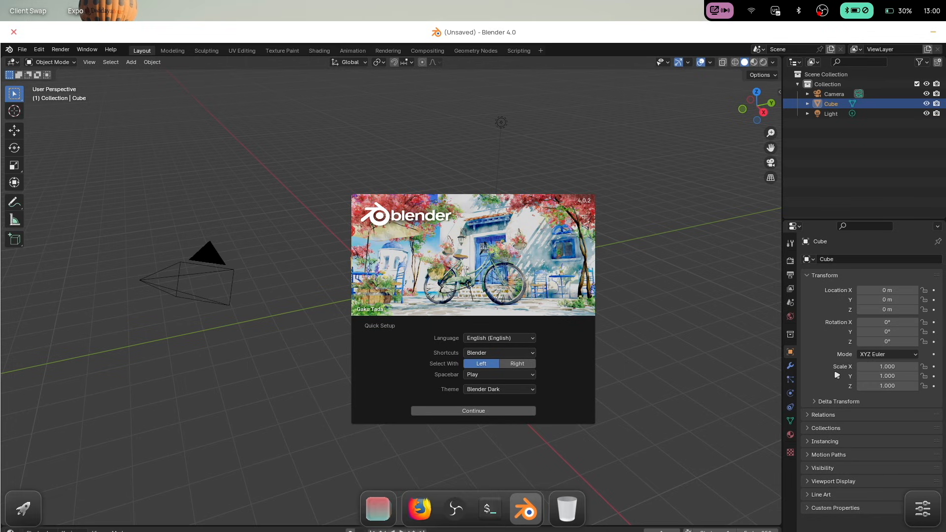
mouse_move(33, 32)
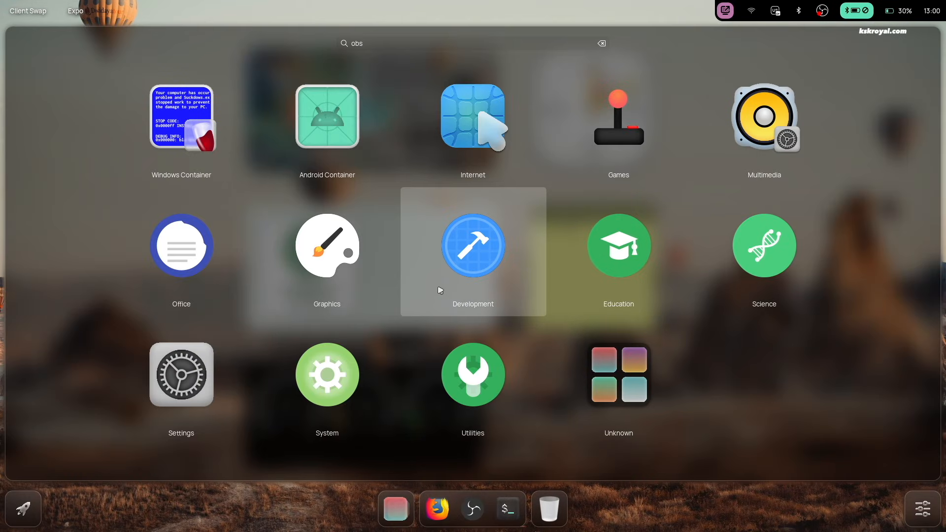
left_click(473, 245)
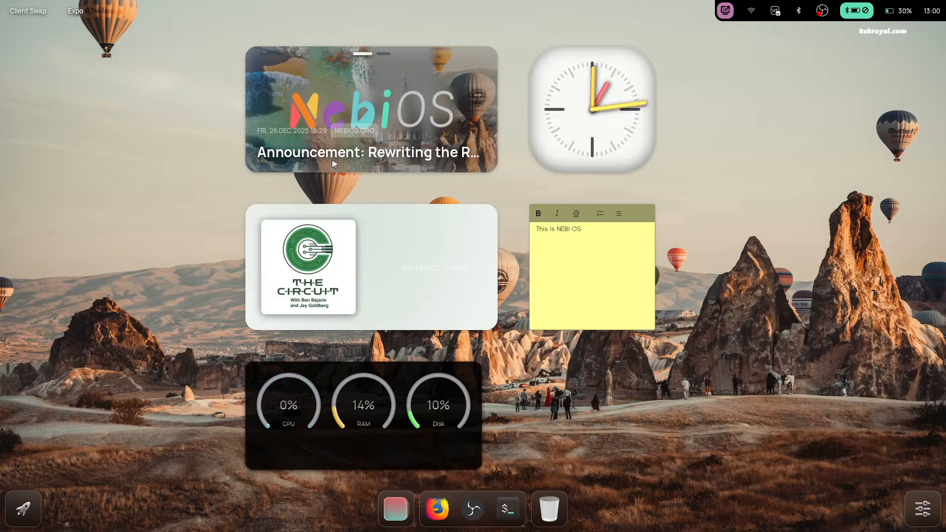
left_click(524, 507)
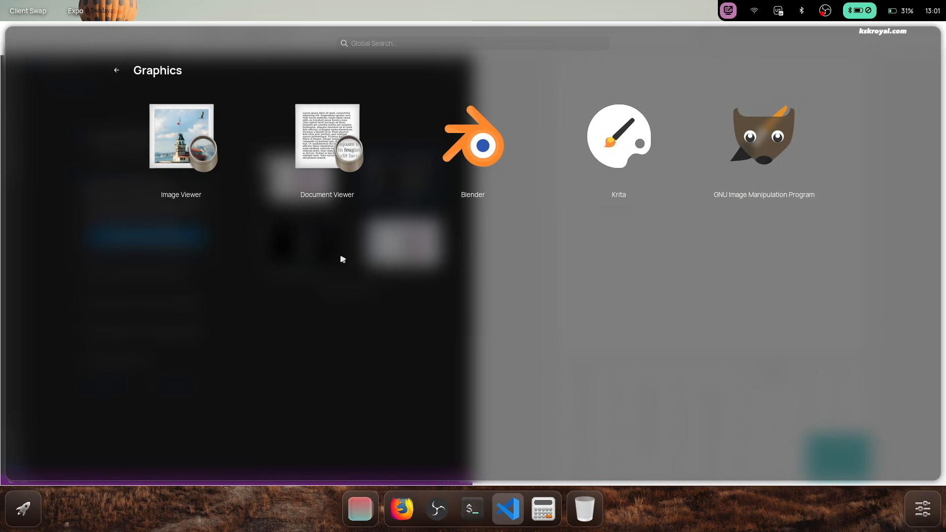
mouse_move(761, 150)
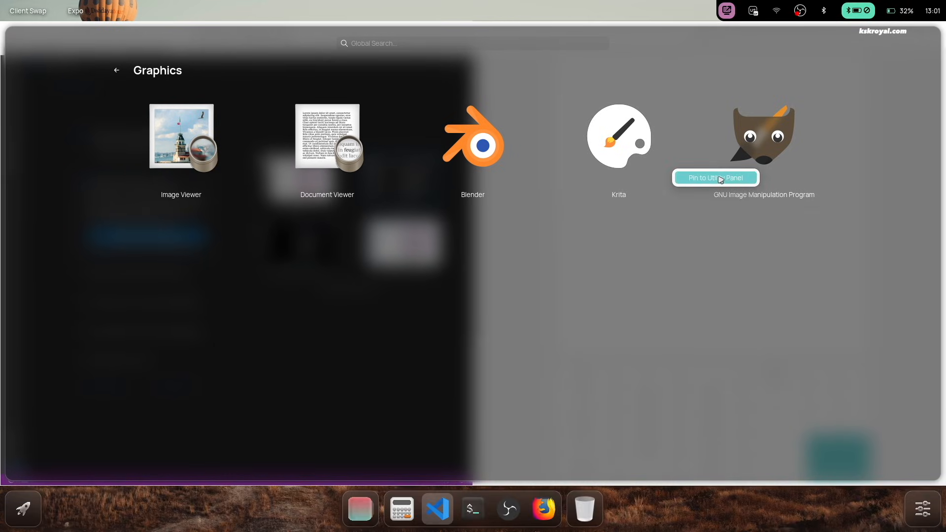
mouse_move(516, 370)
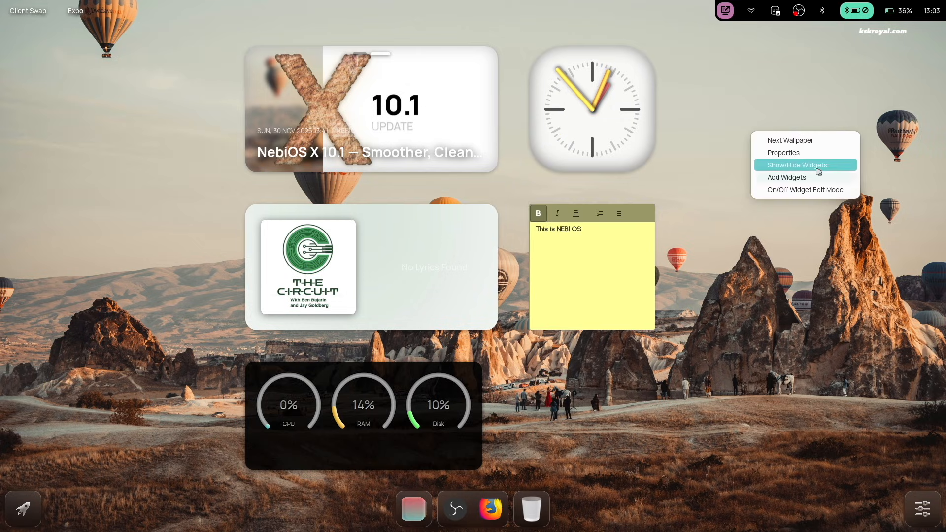
- Hide the desktop widgets from the desktop menu after glancing at the add-widget list
left_click(798, 164)
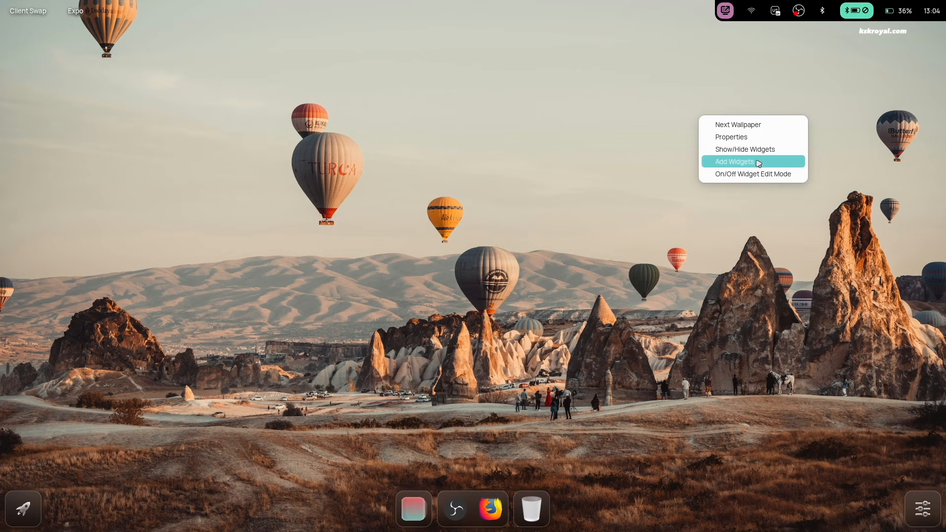
left_click(733, 161)
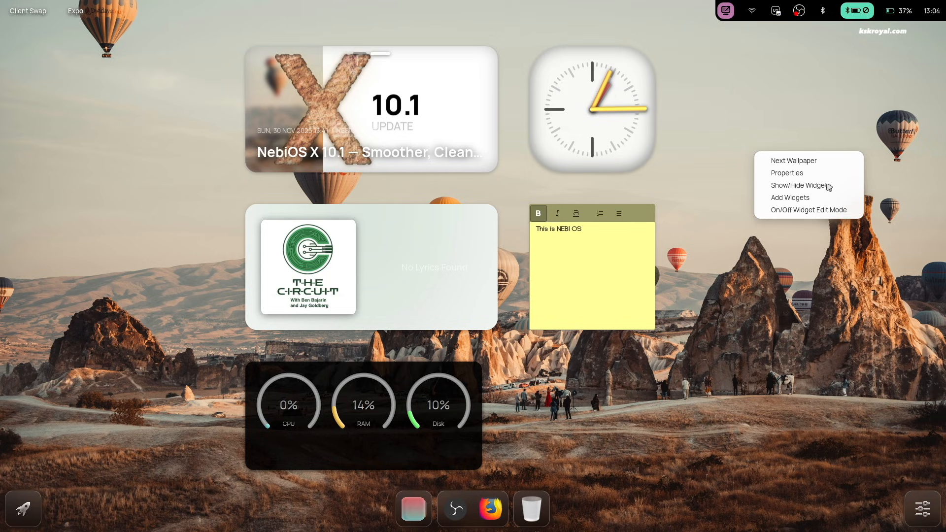
left_click(801, 185)
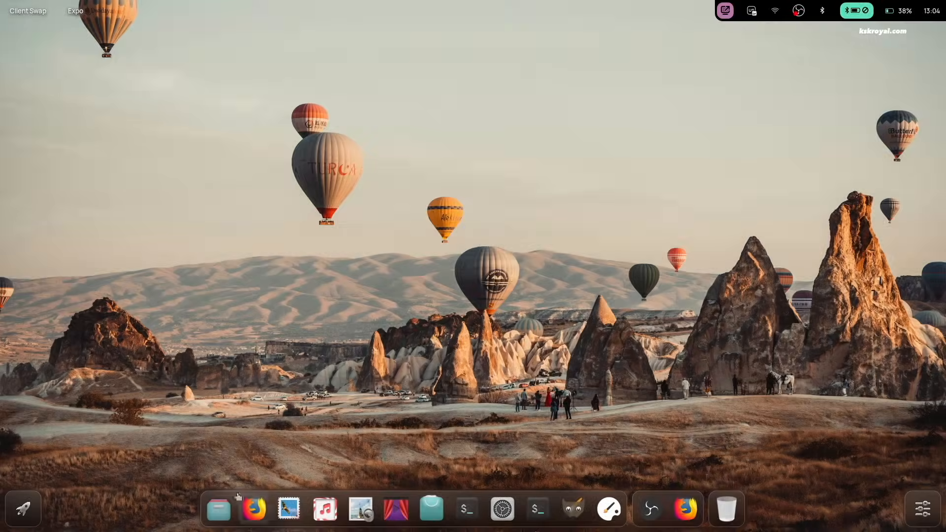
mouse_move(38, 522)
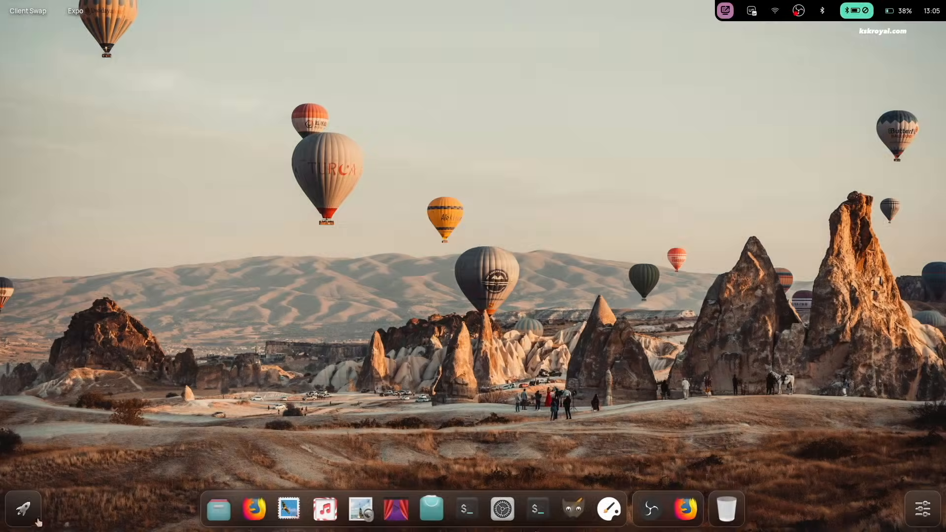
left_click(22, 509)
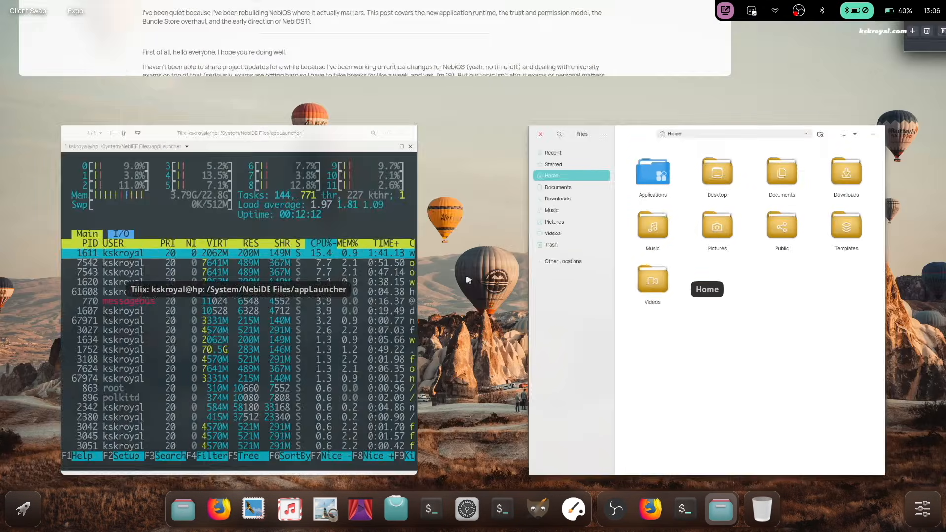
- Bring the browser window to the front in the overview, then launch Control Center
left_click(650, 509)
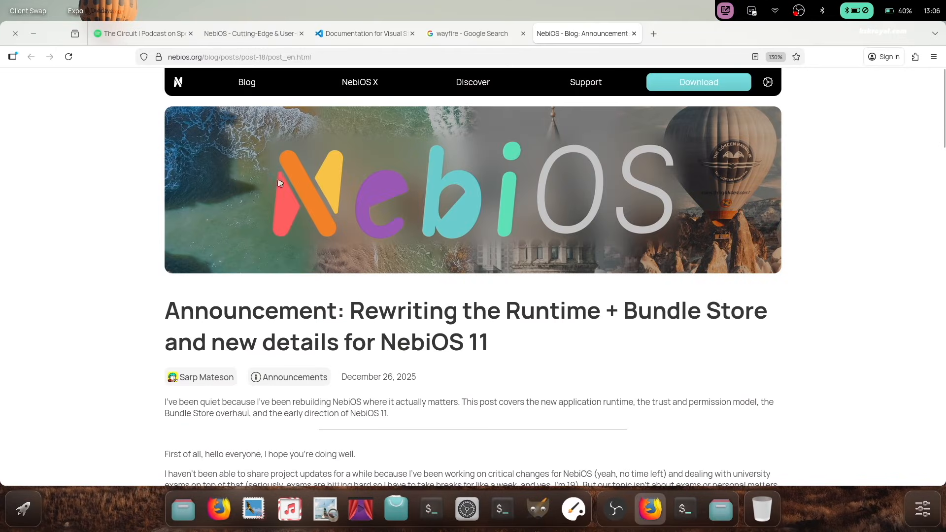
left_click(363, 33)
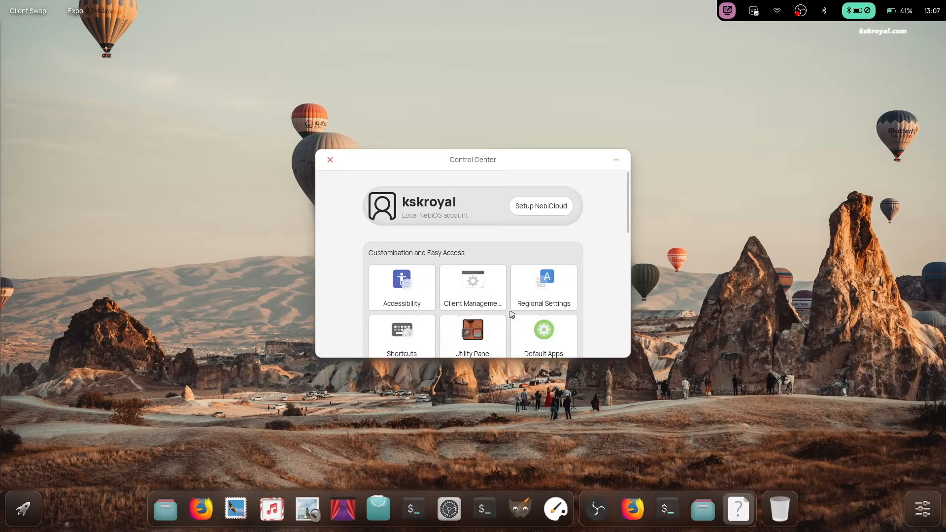
left_click(473, 288)
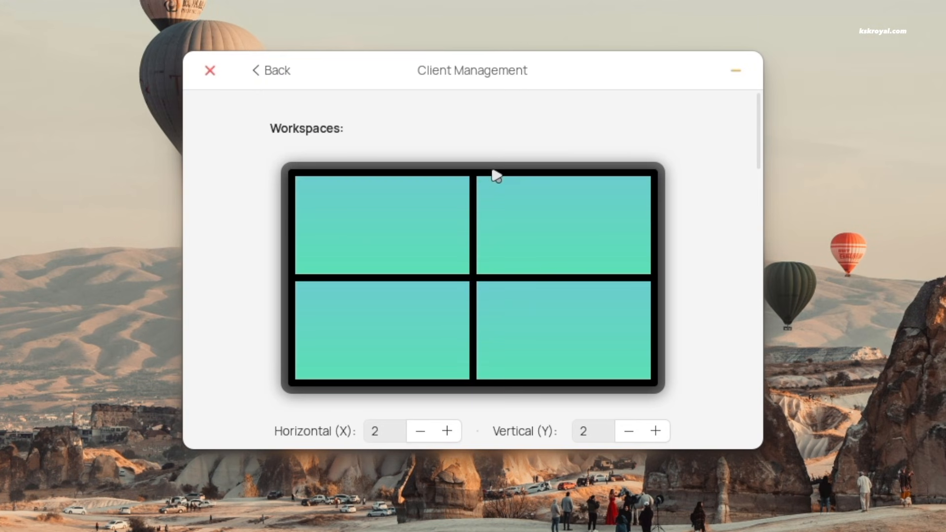
scroll("down", 3)
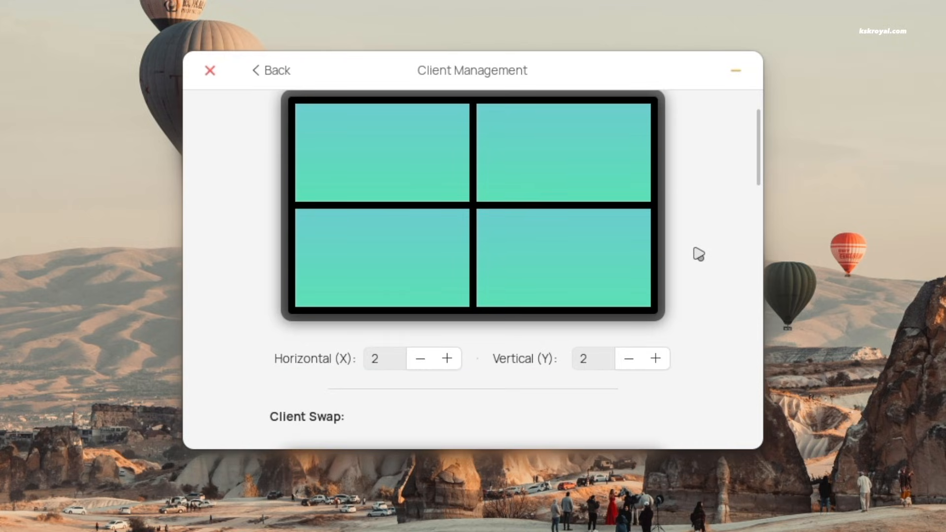
scroll("down", 3)
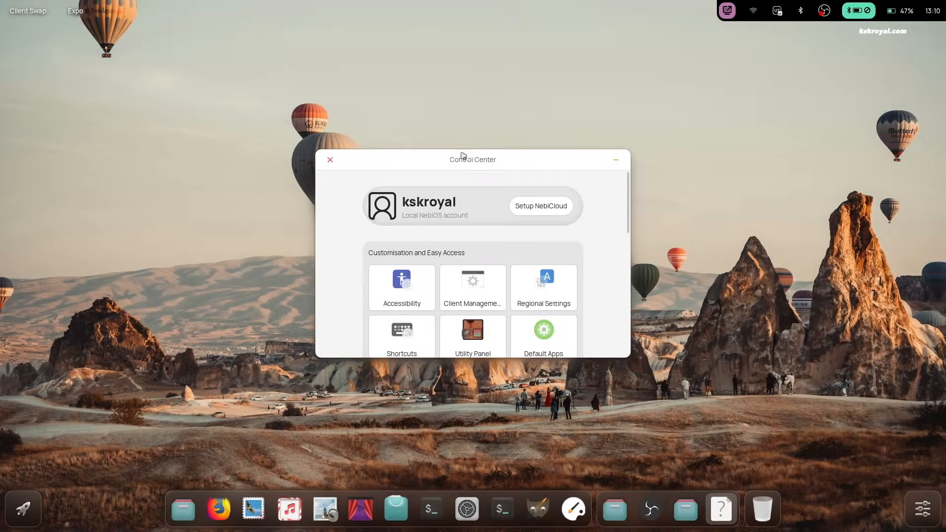
left_click_drag(473, 159, 458, 129)
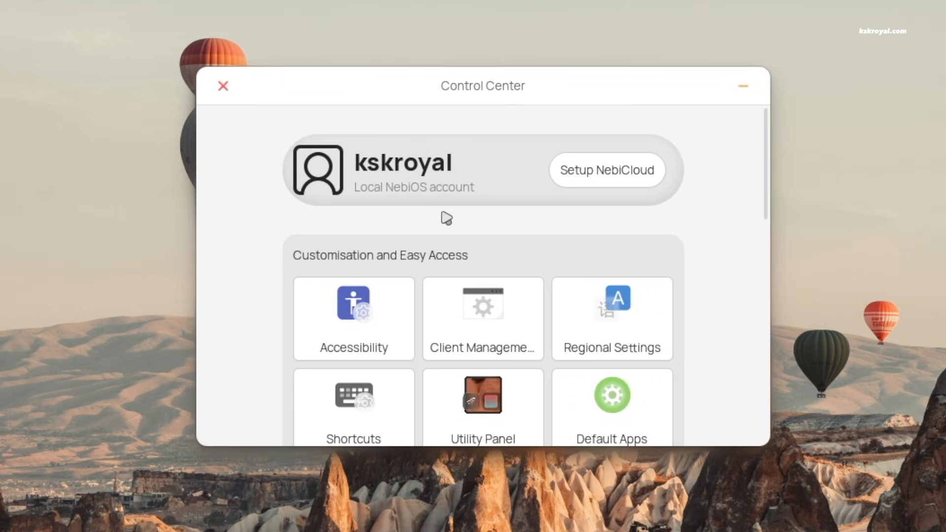
scroll("down", 3)
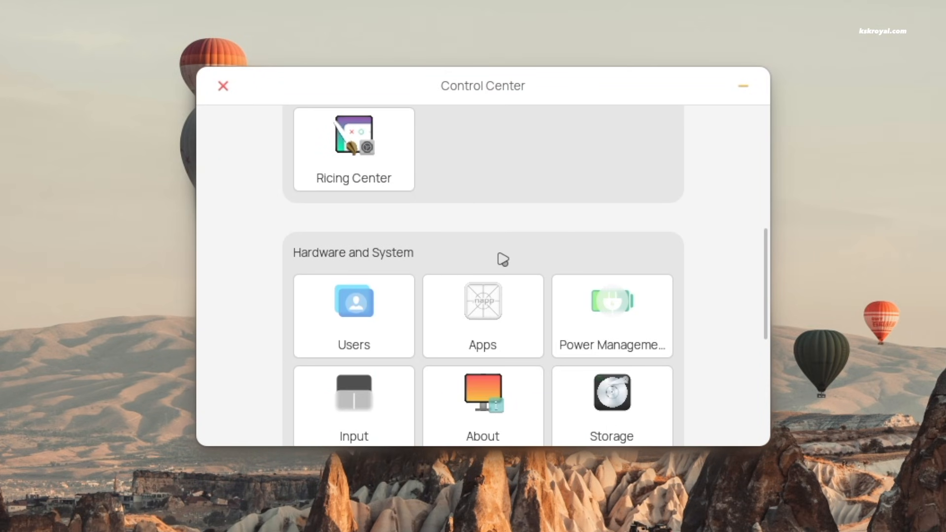
scroll("down", 3)
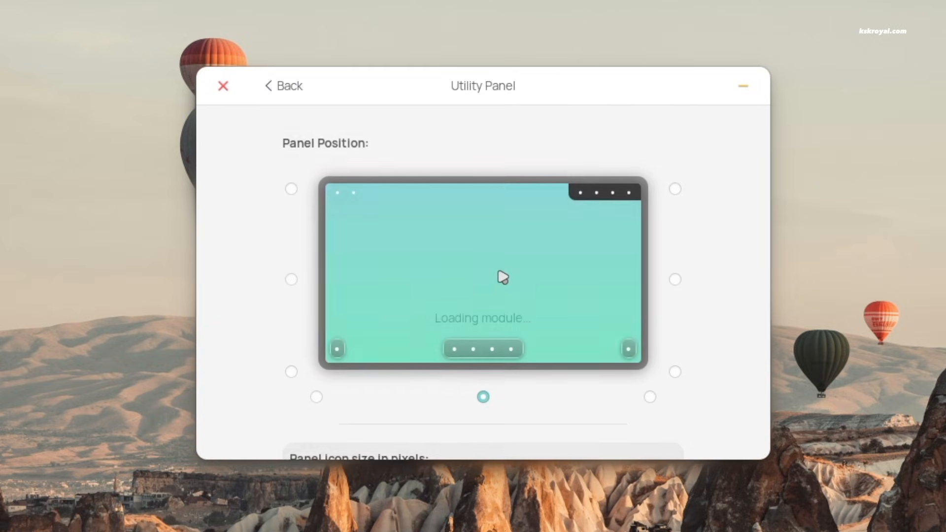
scroll("down", 3)
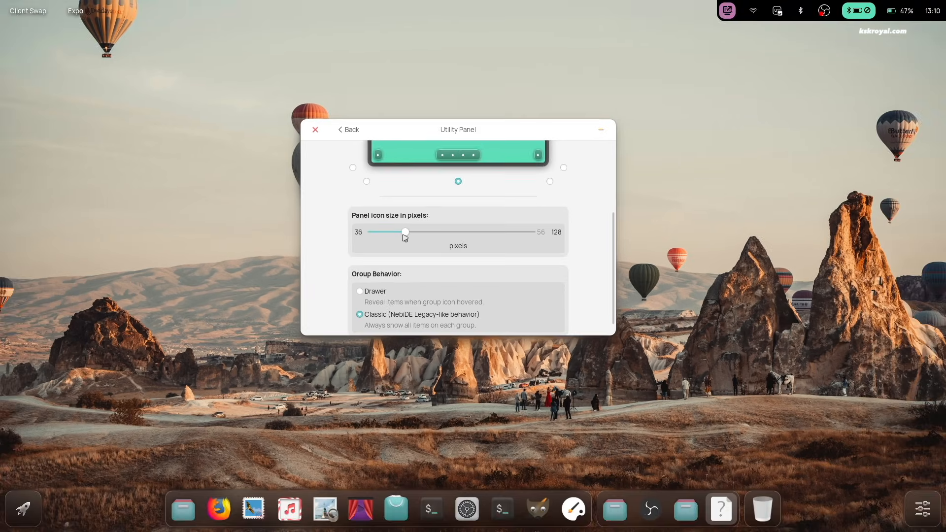
left_click_drag(404, 231, 414, 231)
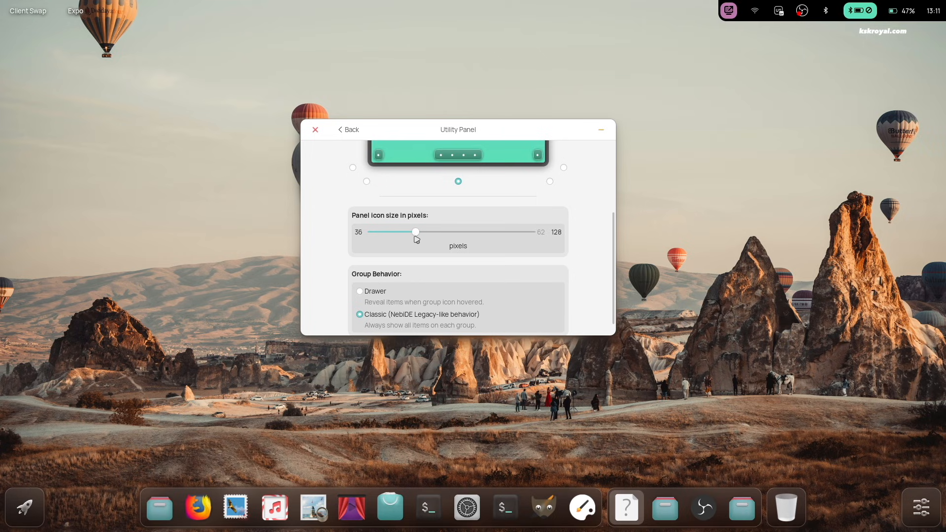
left_click_drag(415, 232, 440, 232)
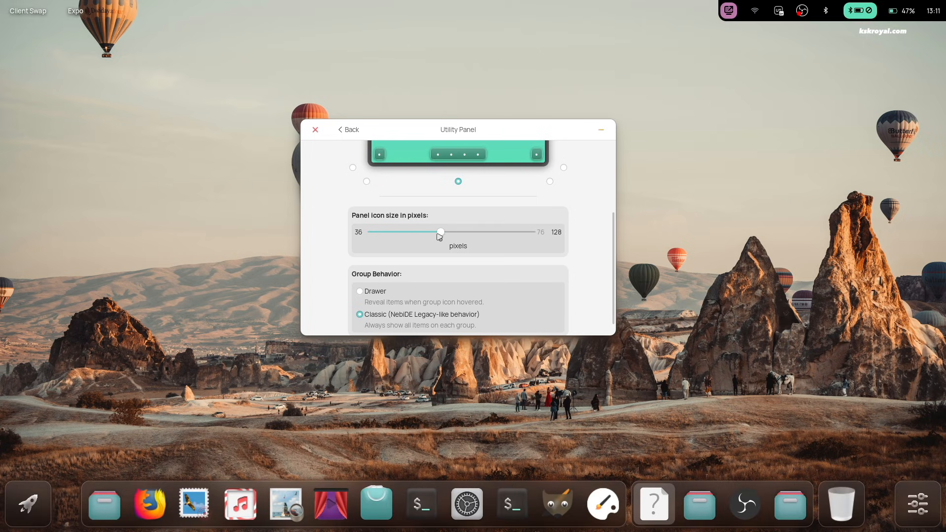
left_click_drag(440, 232, 398, 232)
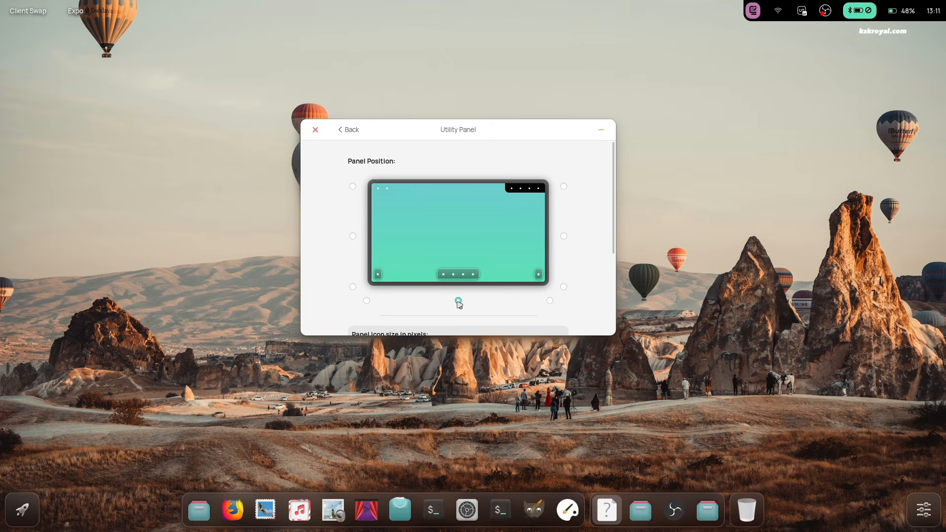
left_click(563, 286)
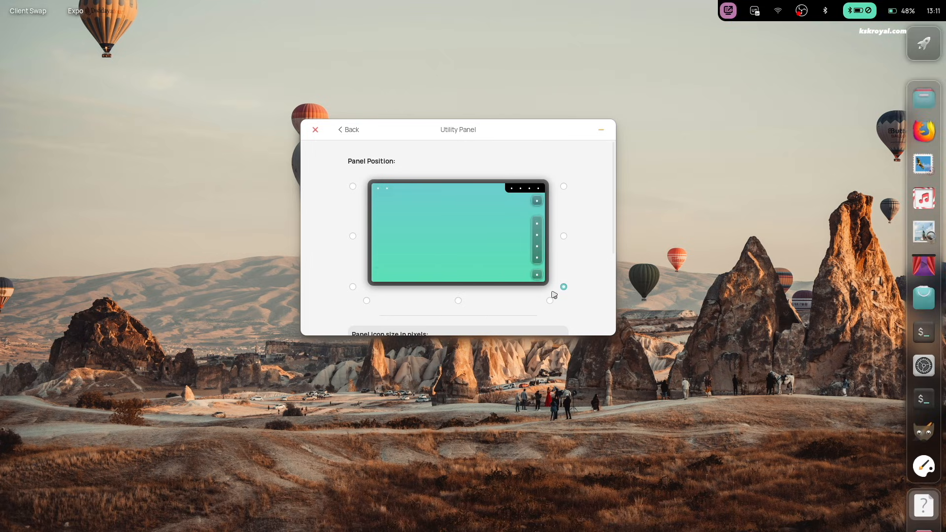
left_click(348, 129)
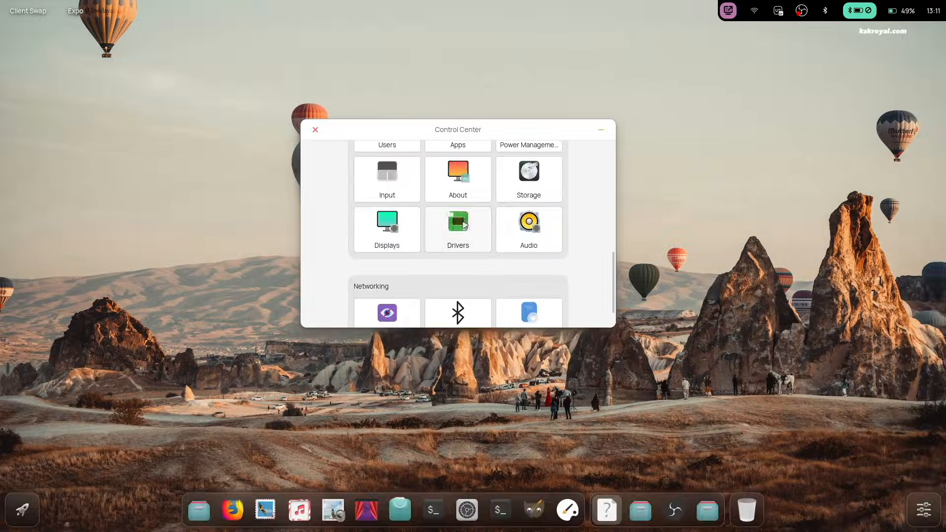
- View the NVIDIA card's nvidia-driver-580 on the Drivers page and its alternative driver list
left_click(458, 229)
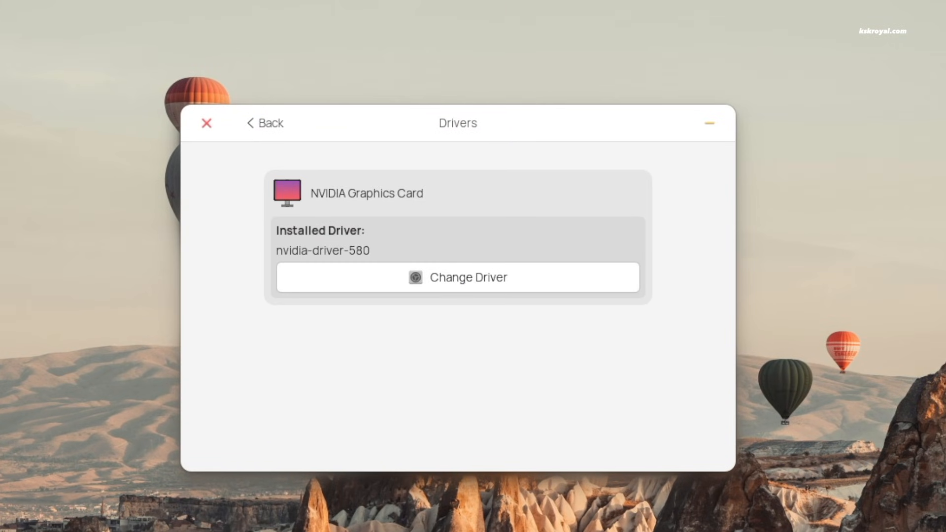
left_click(457, 277)
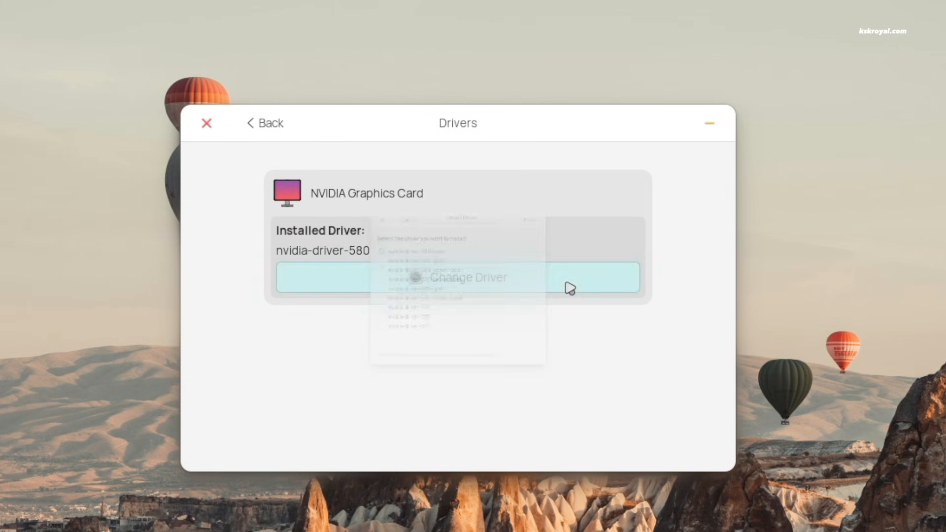
left_click(456, 277)
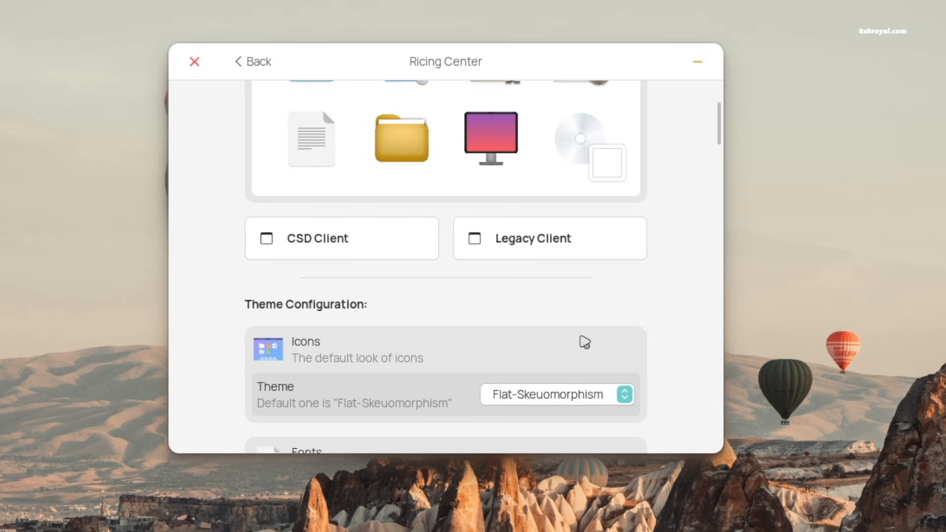
- Set the Opening Animation to Fade and Grid Animation to Crossfade, then go back to Control Center
scroll("down", 3)
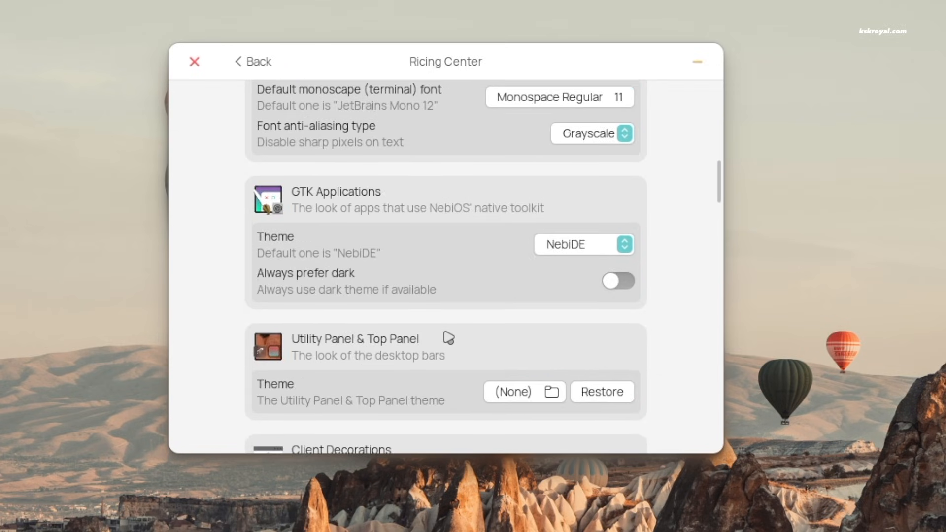
scroll("down", 3)
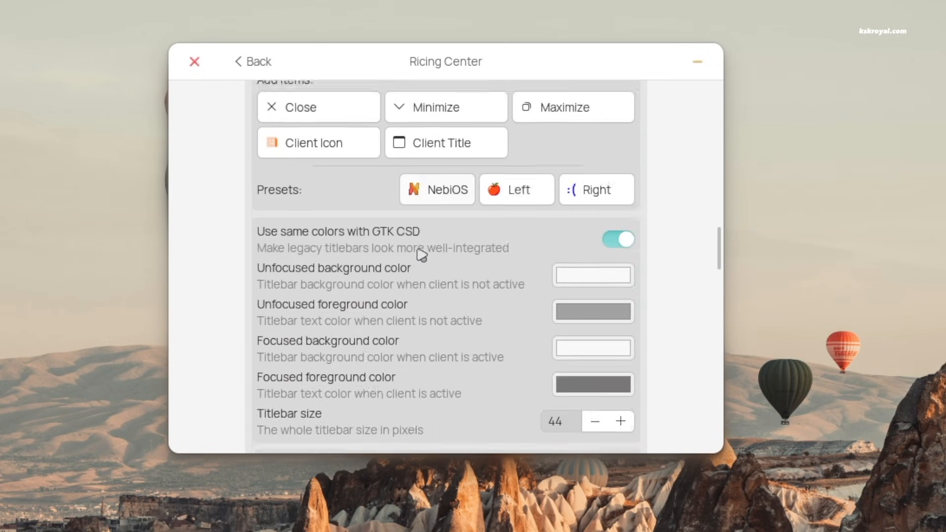
scroll("down", 3)
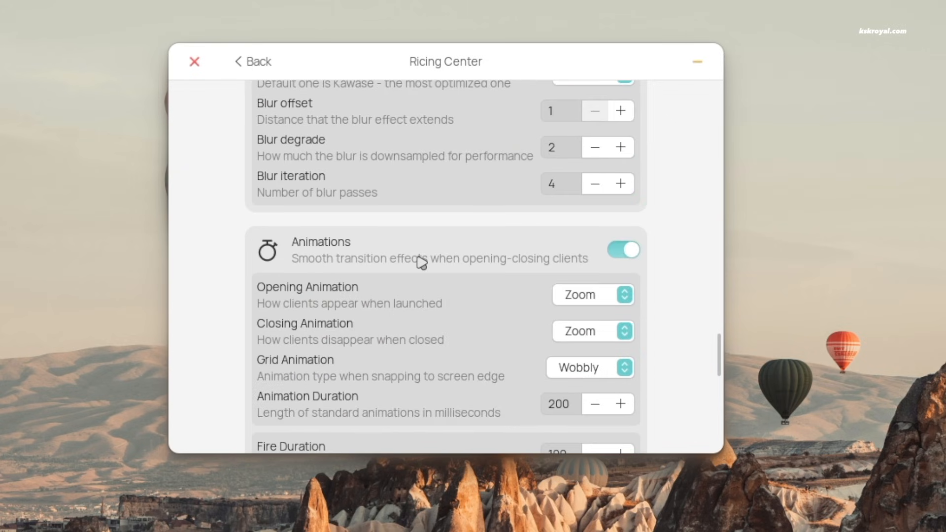
scroll("down", 3)
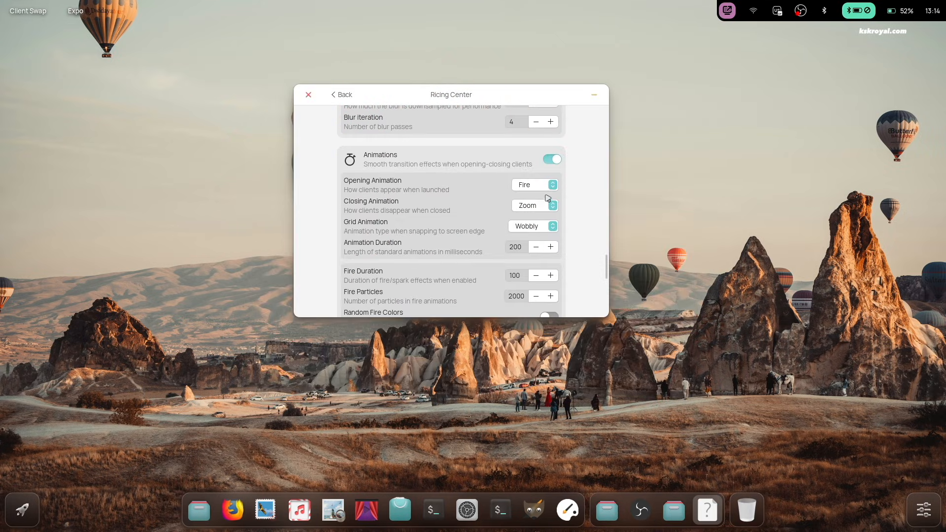
left_click(531, 184)
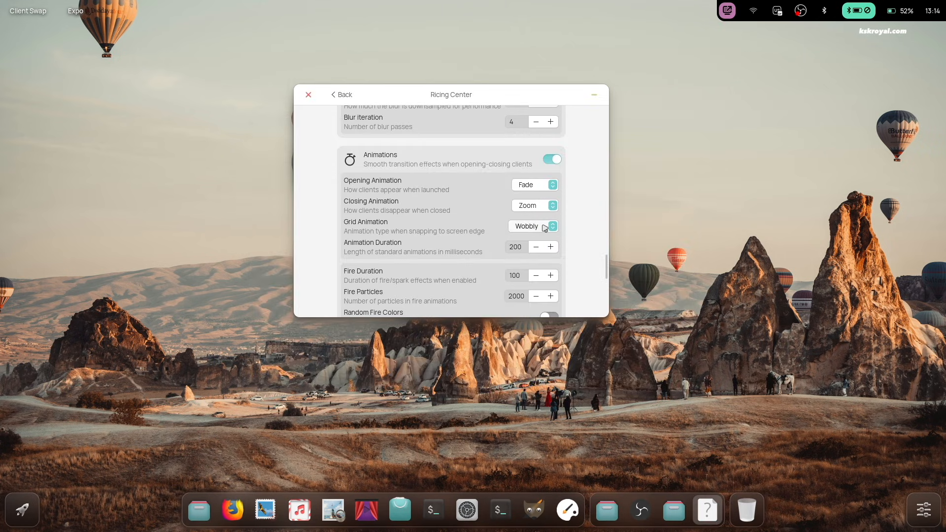
left_click(533, 226)
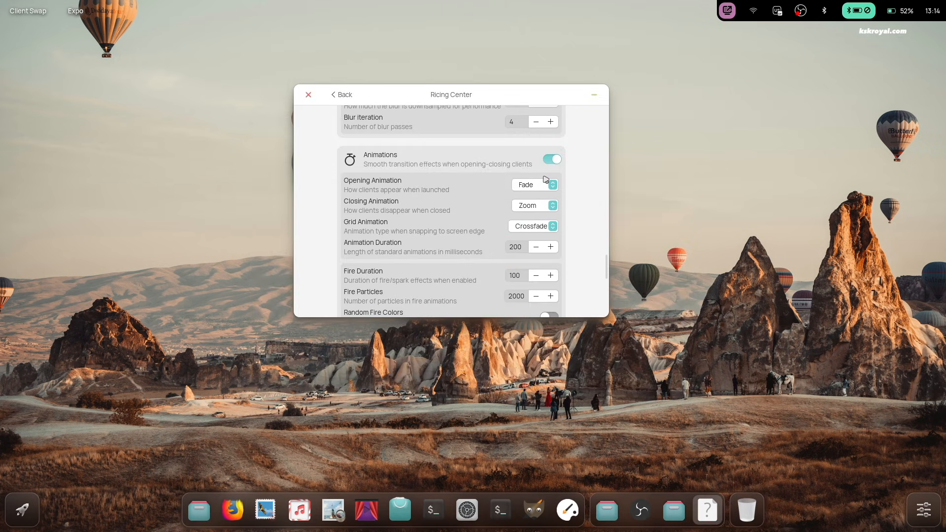
left_click_drag(451, 94, 430, 133)
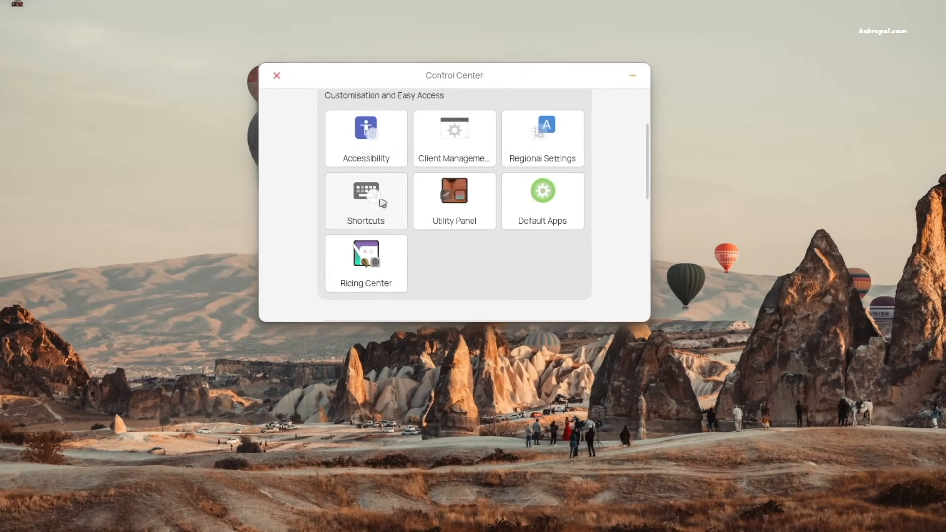
left_click(365, 201)
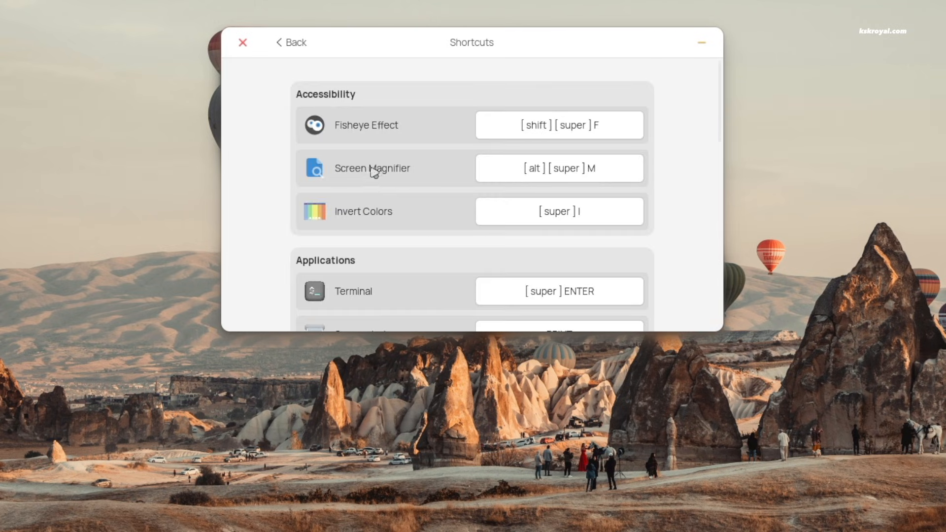
scroll("down", 3)
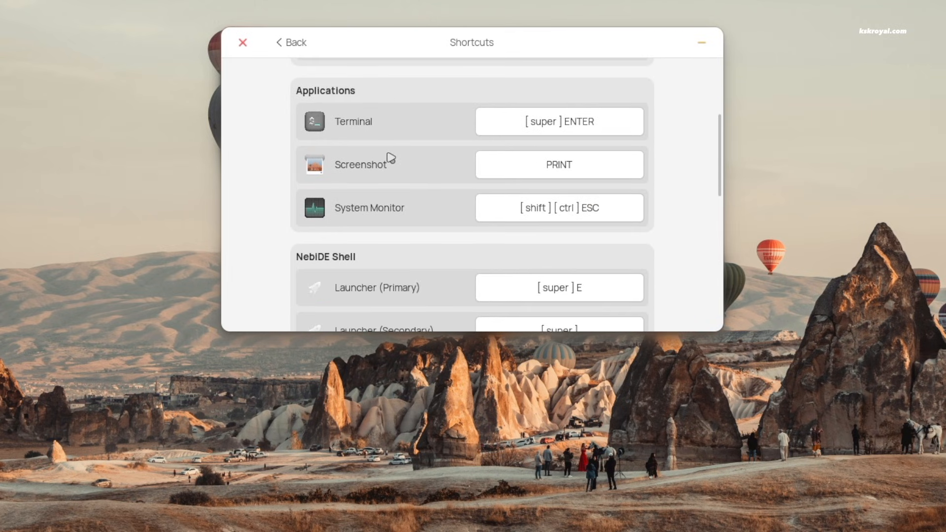
scroll("down", 3)
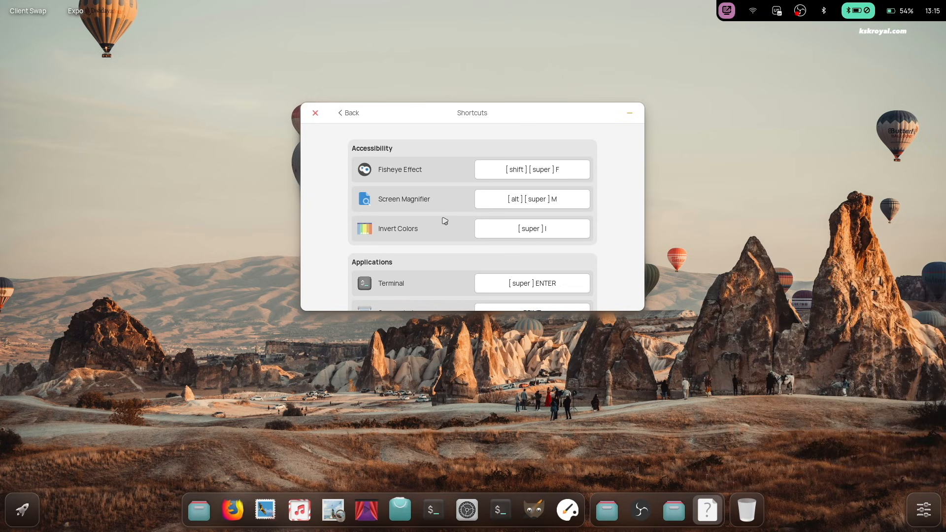
left_click(347, 113)
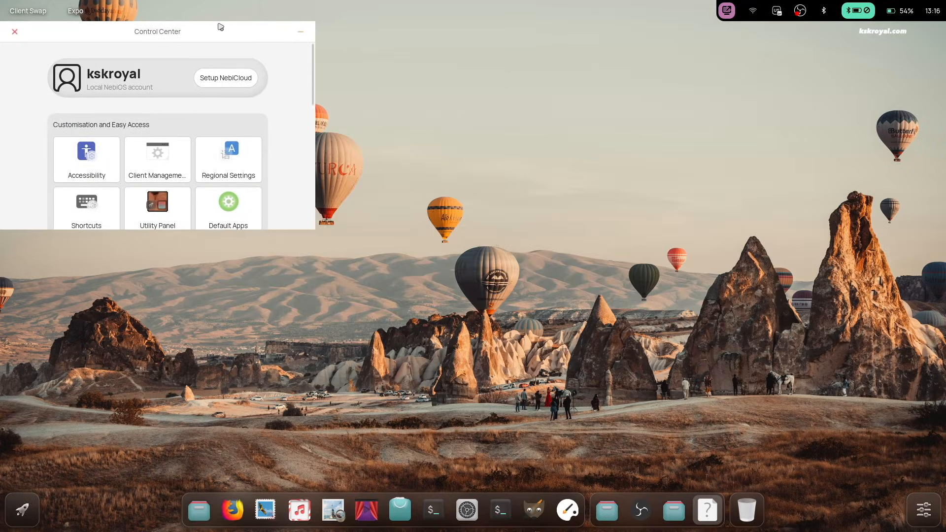
mouse_move(243, 40)
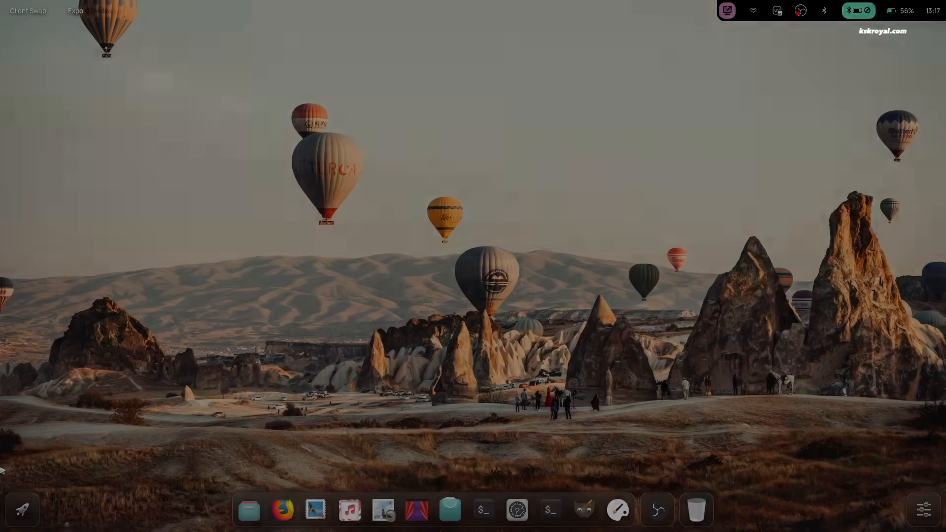
- Open the rocket app launcher from the bottom-left of the dock, showing its category folders
left_click(249, 511)
type("obs")
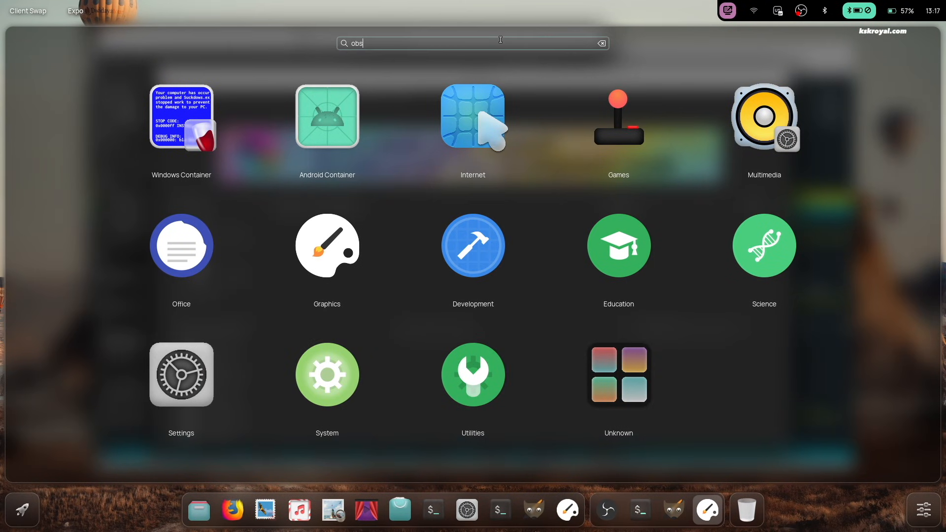
- Search the launcher for "vs"
type("vs")
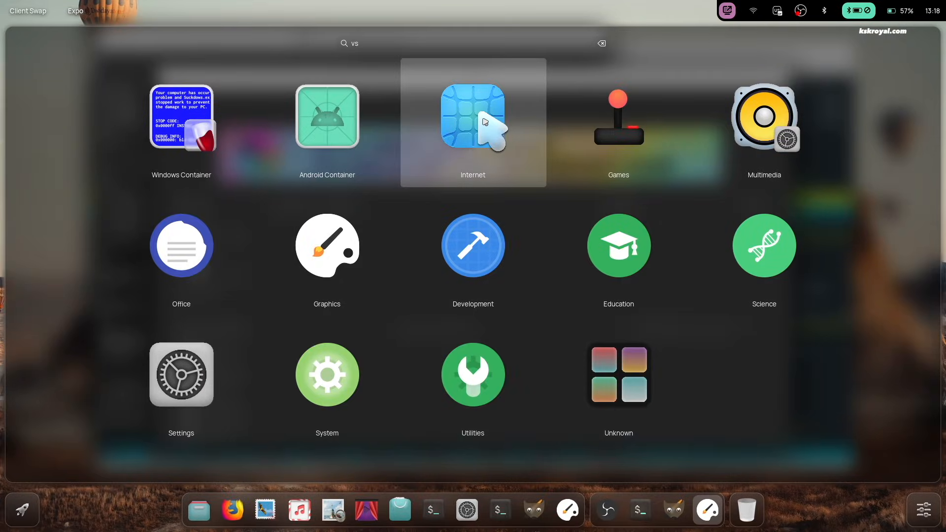
mouse_move(503, 56)
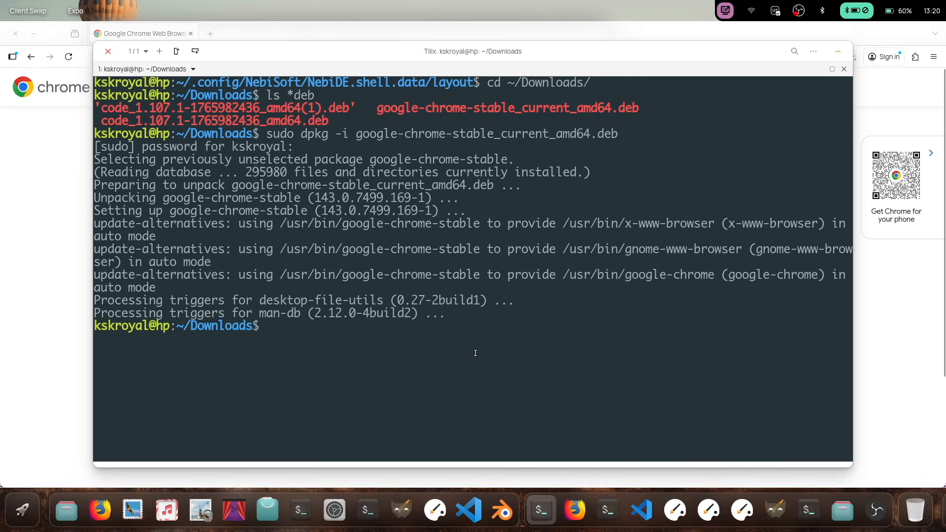
- Run neofetch and htop in the Tilix terminal
type("neofetch")
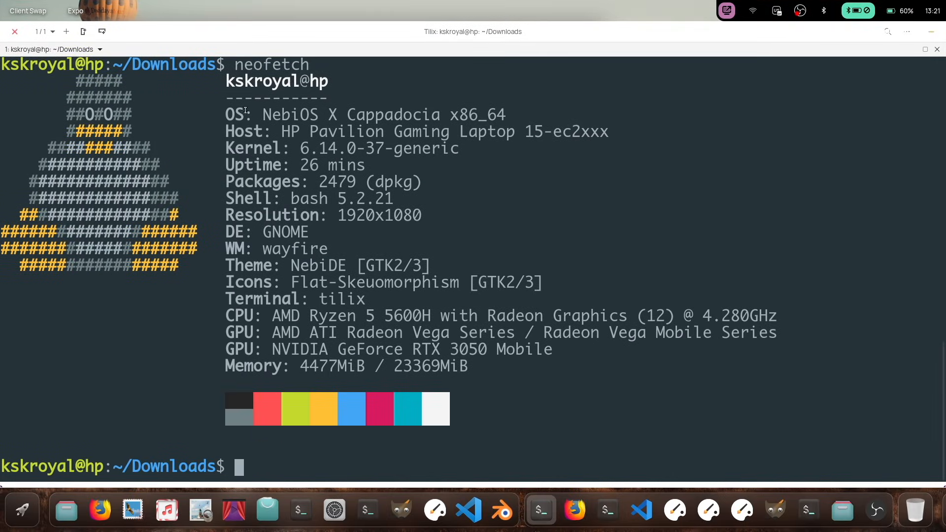
type("htop")
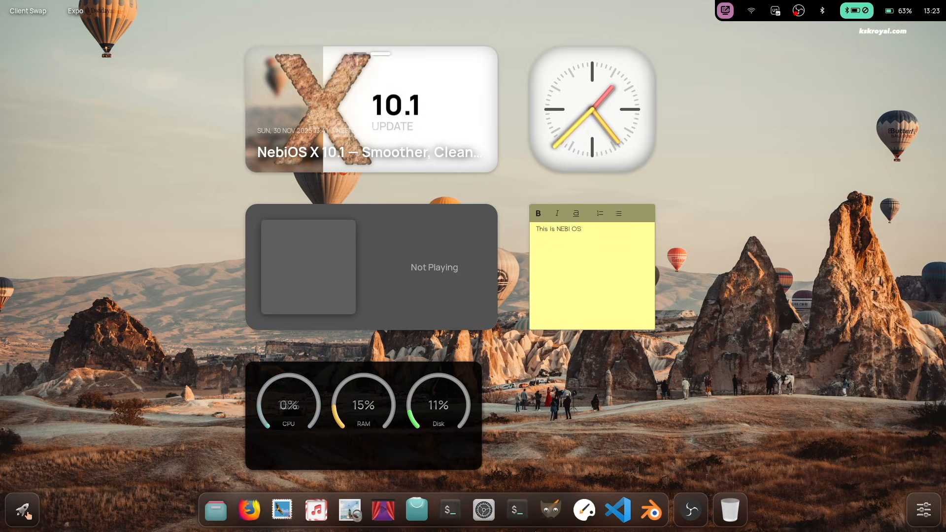
- Launch Control Center from the dock to reach Hardware and System settings
left_click(22, 509)
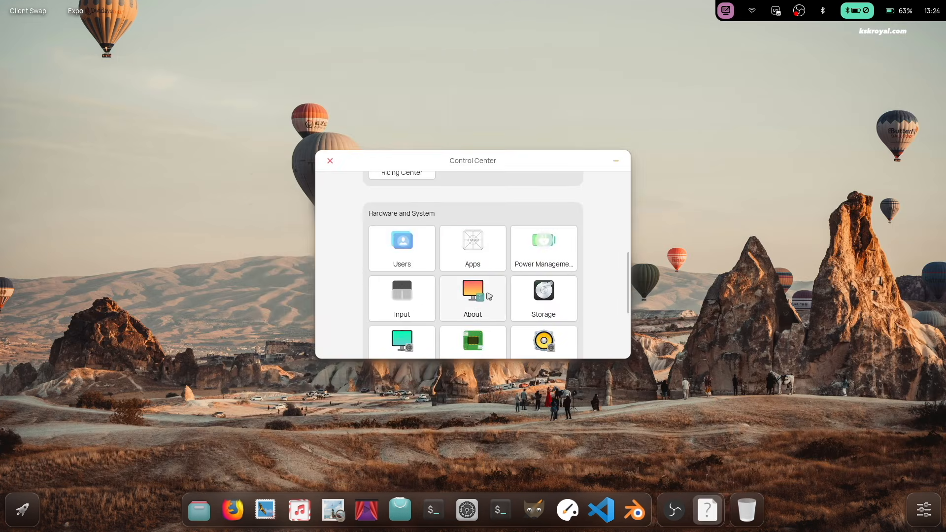
- Browse the About page's NebiOS 10.1 version, device and graphics details, then relaunch Control Center
left_click(472, 298)
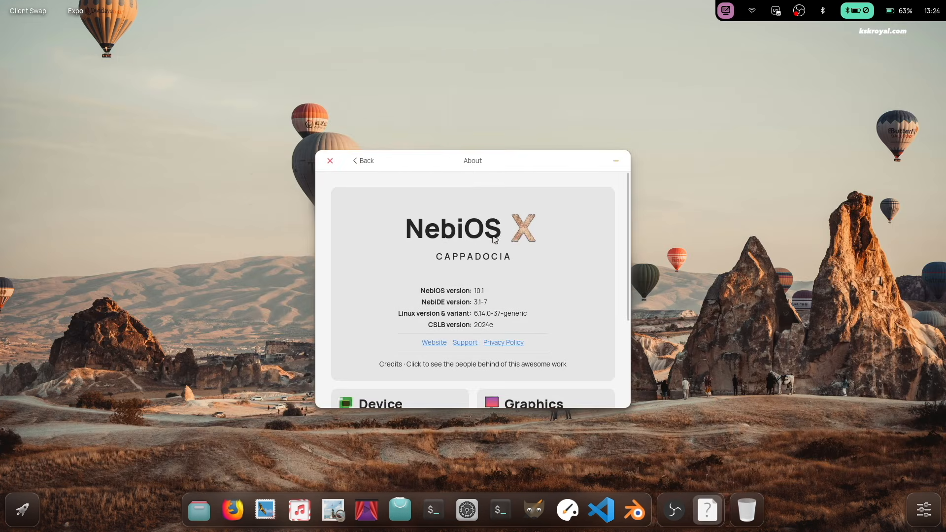
scroll("down", 3)
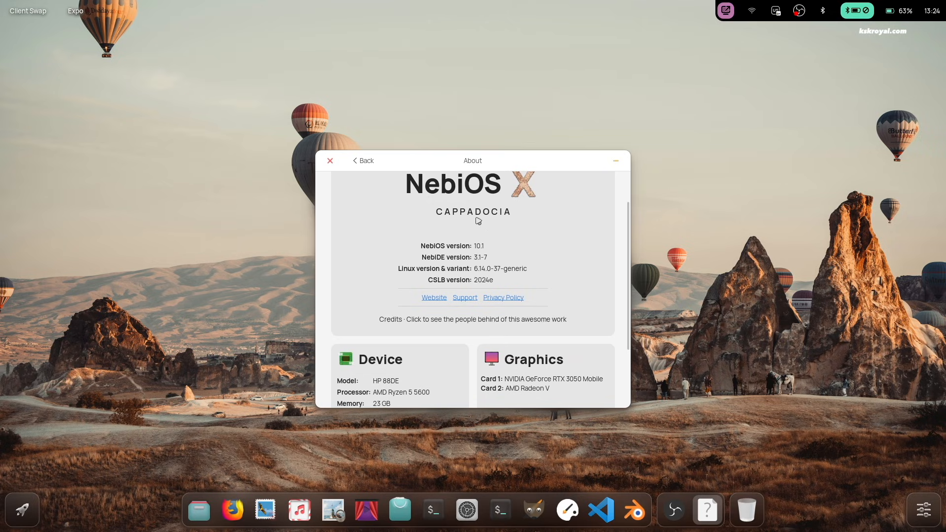
mouse_move(494, 264)
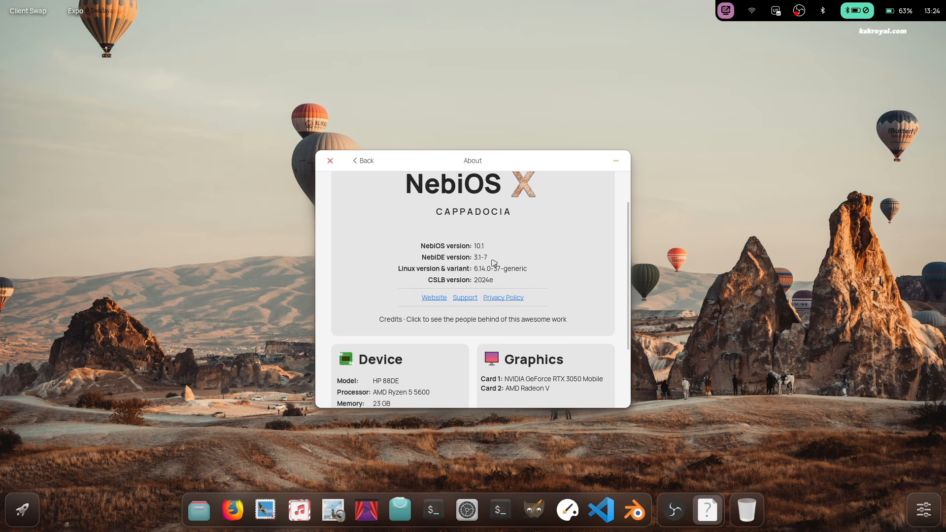
scroll("down", 3)
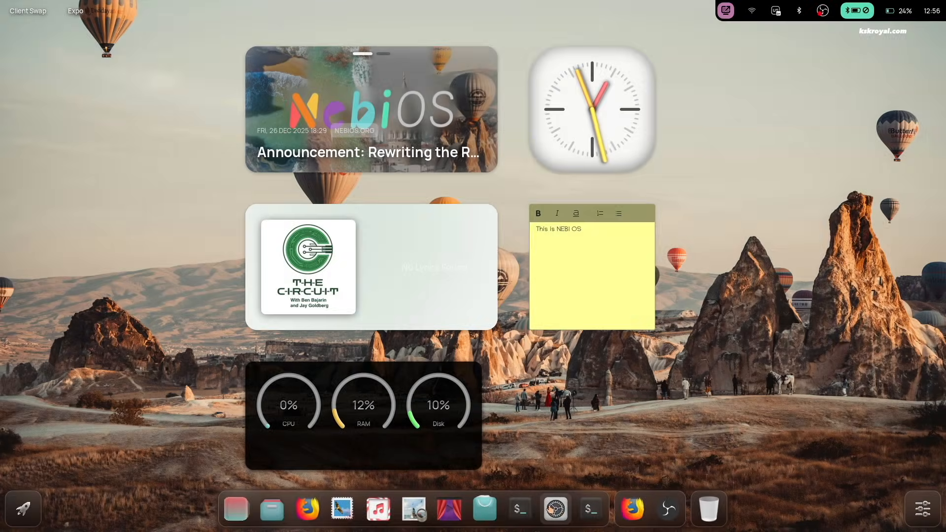
left_click(554, 507)
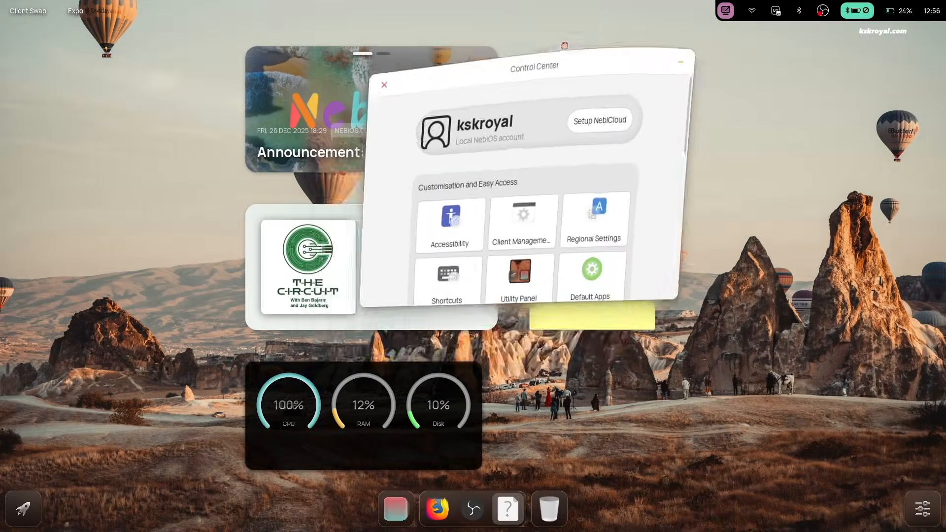